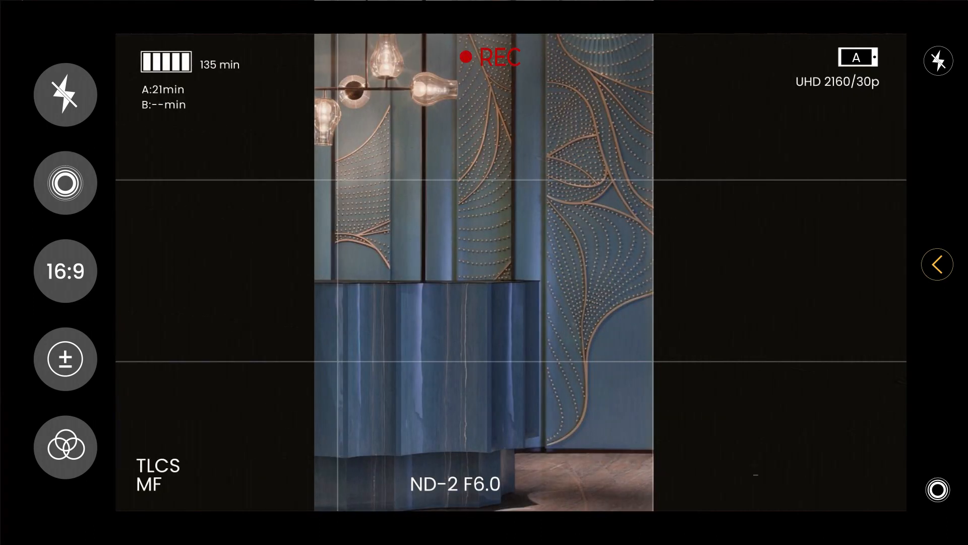
click(621, 294)
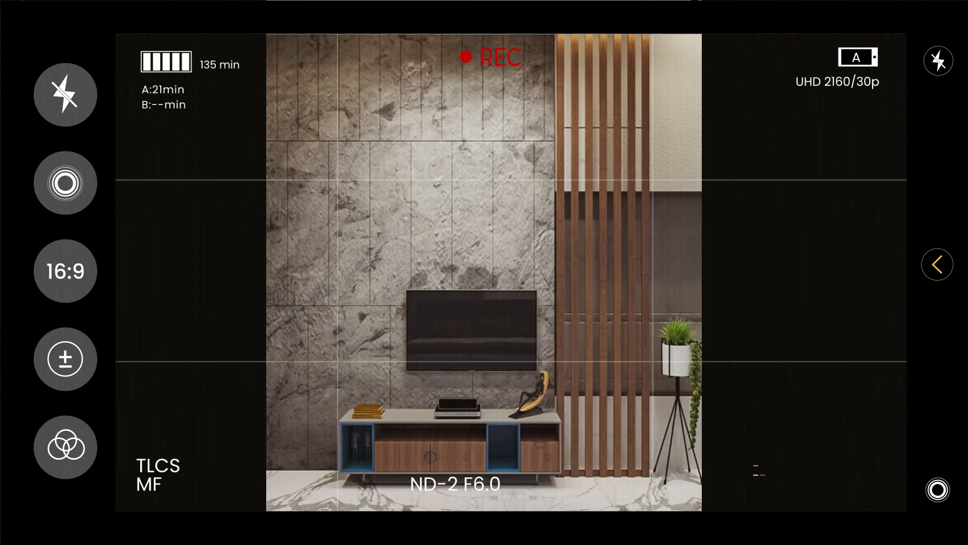
click(623, 294)
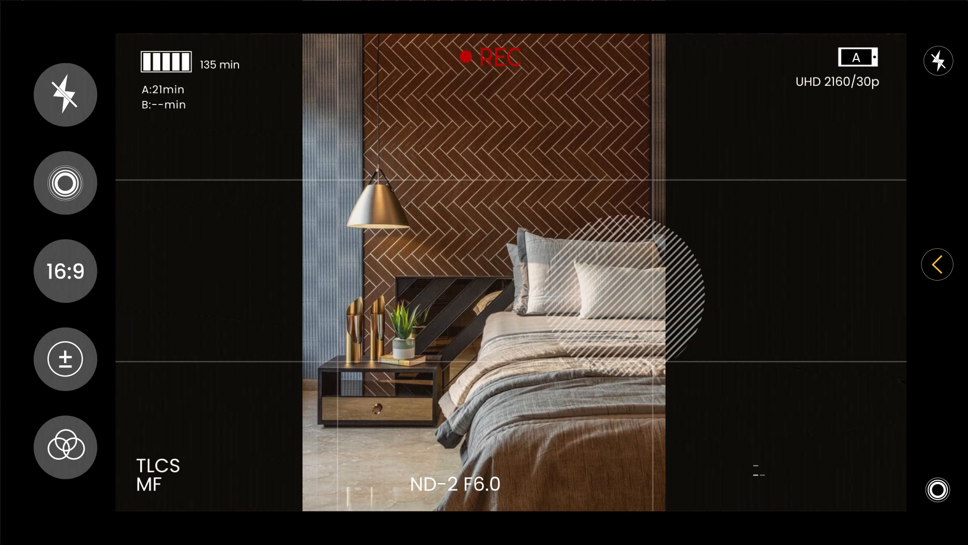
click(466, 266)
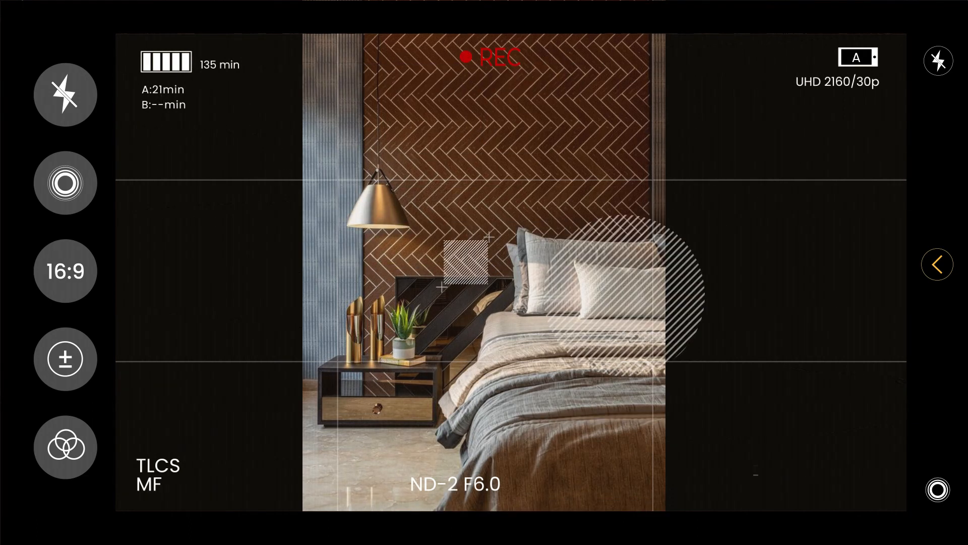